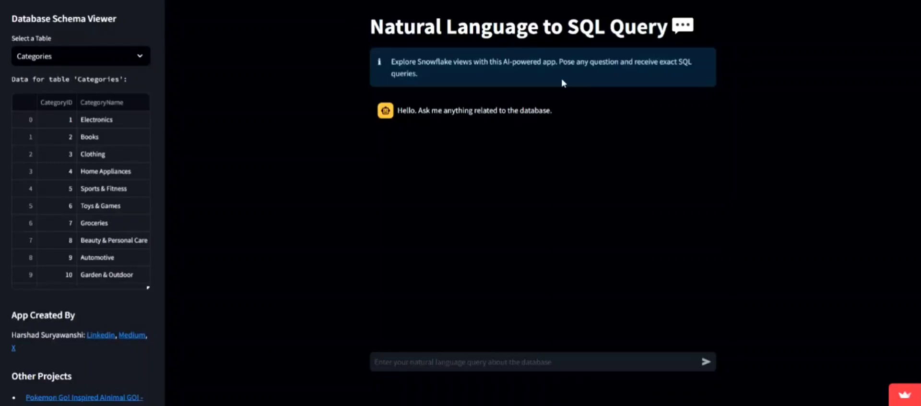
mouse_move(490, 164)
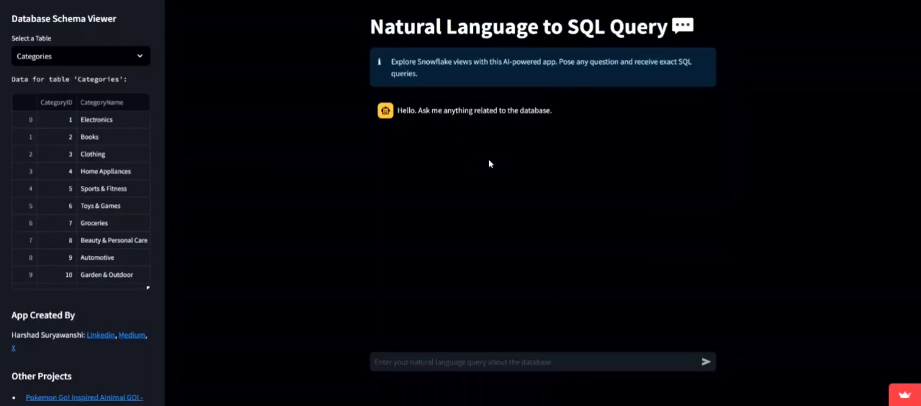
mouse_move(326, 64)
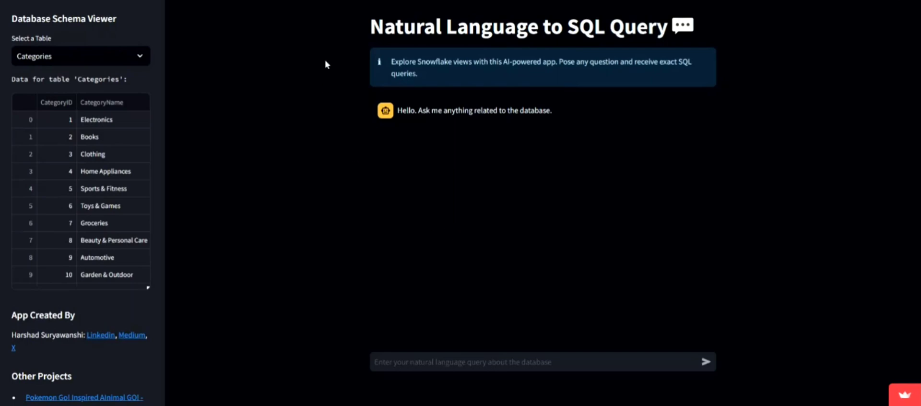
mouse_move(340, 96)
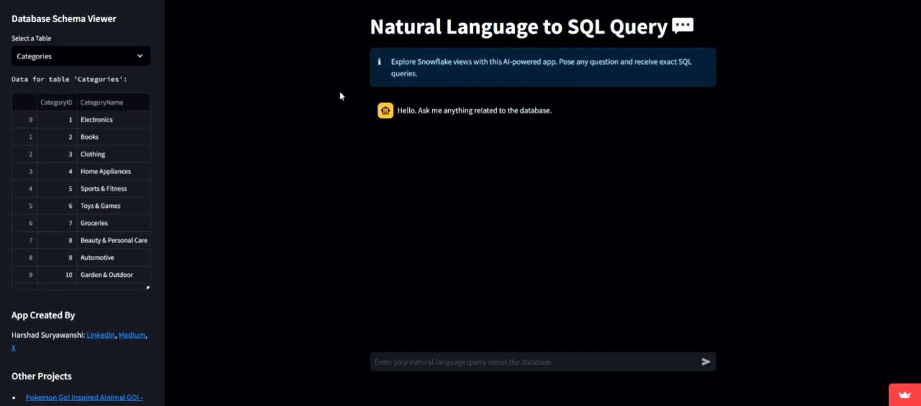
mouse_move(274, 72)
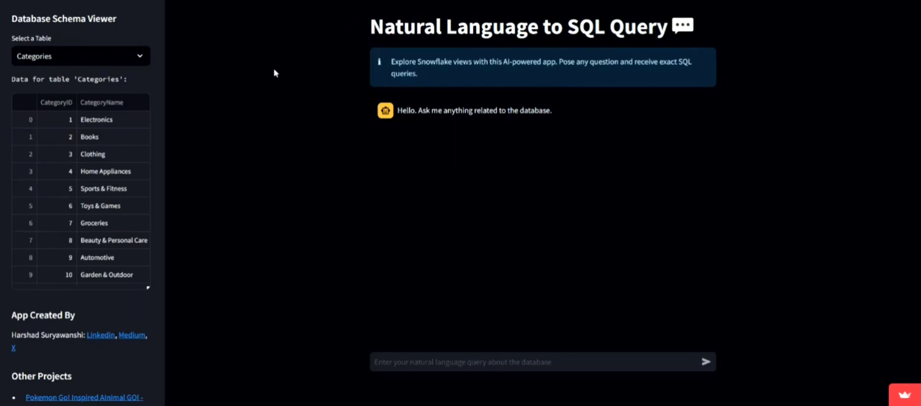
mouse_move(113, 216)
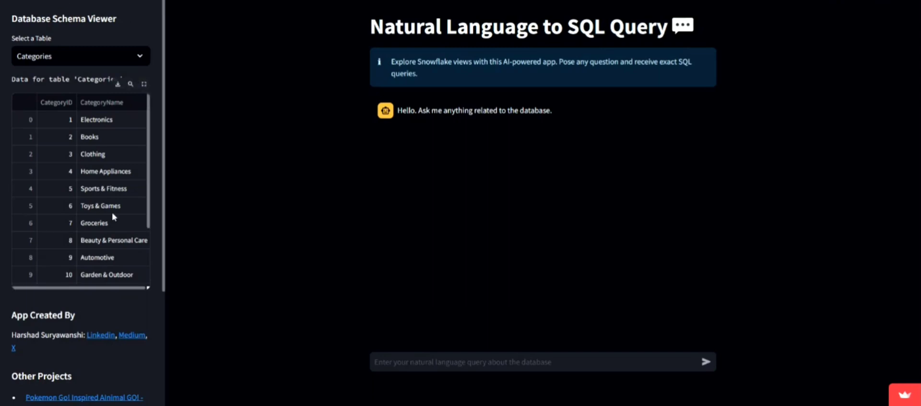
Step: Preview the OrderDetails and Categories tables, then ask which product sells best by revenue
click(81, 56)
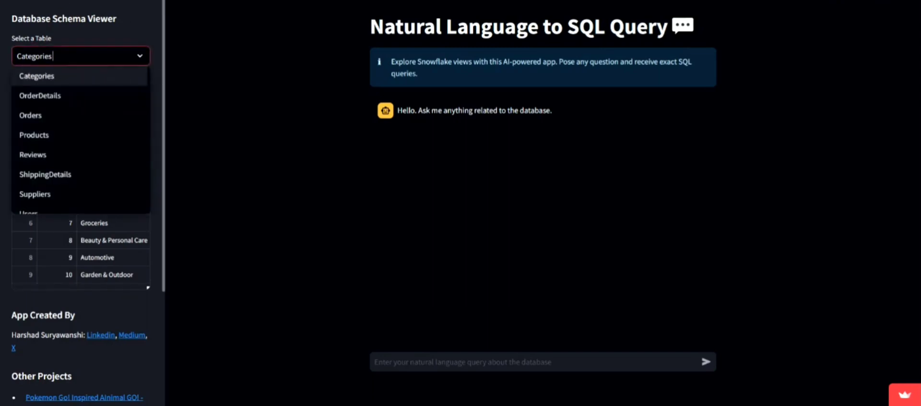
click(40, 95)
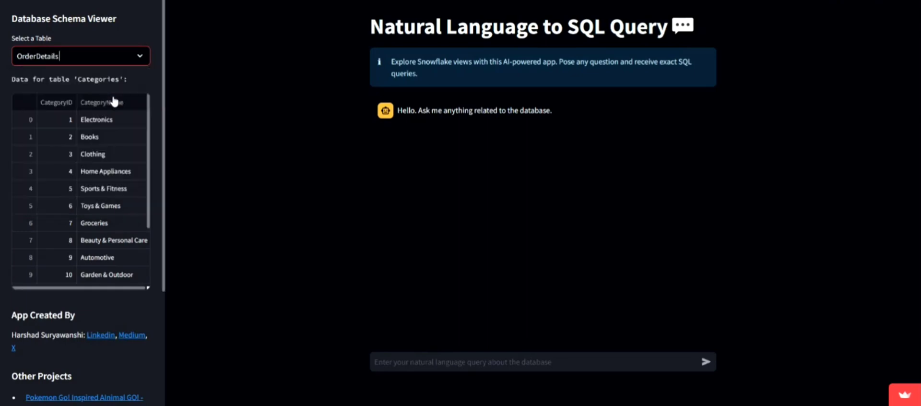
click(80, 56)
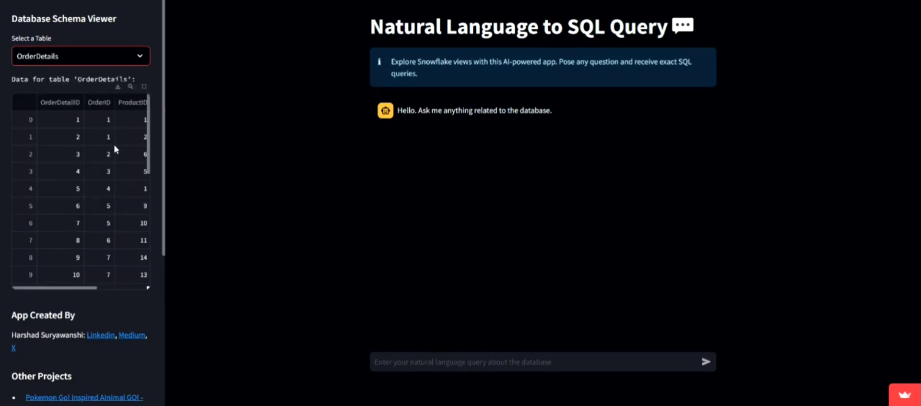
click(80, 56)
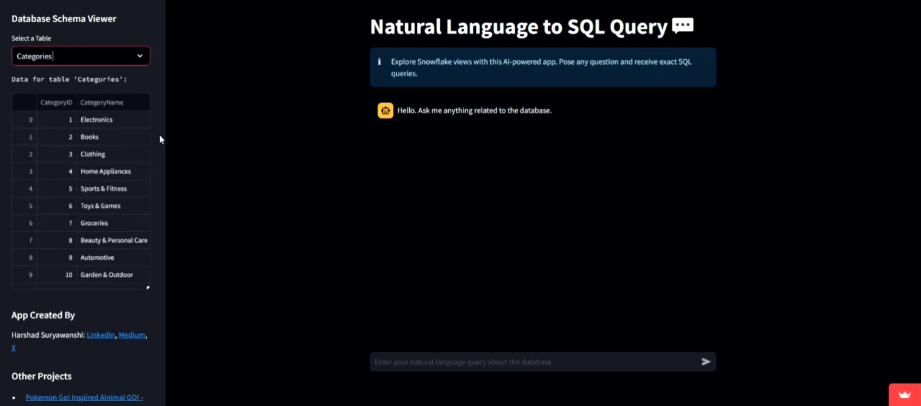
mouse_move(463, 224)
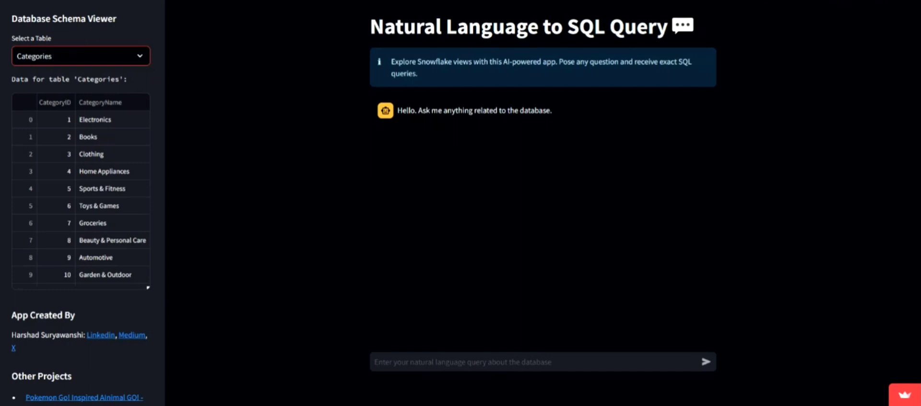
mouse_move(329, 268)
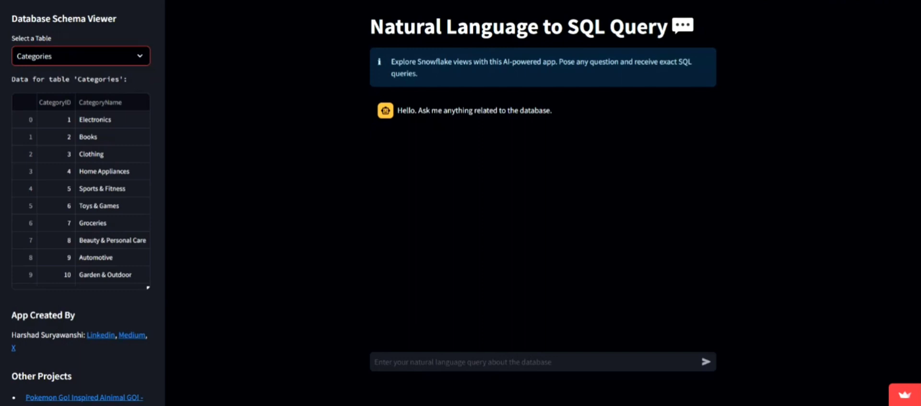
text(Which is the best selling product by revenue?)
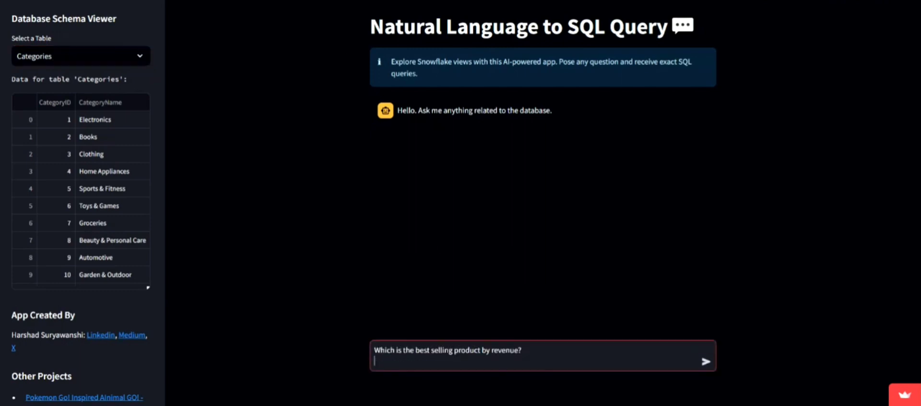
click(706, 354)
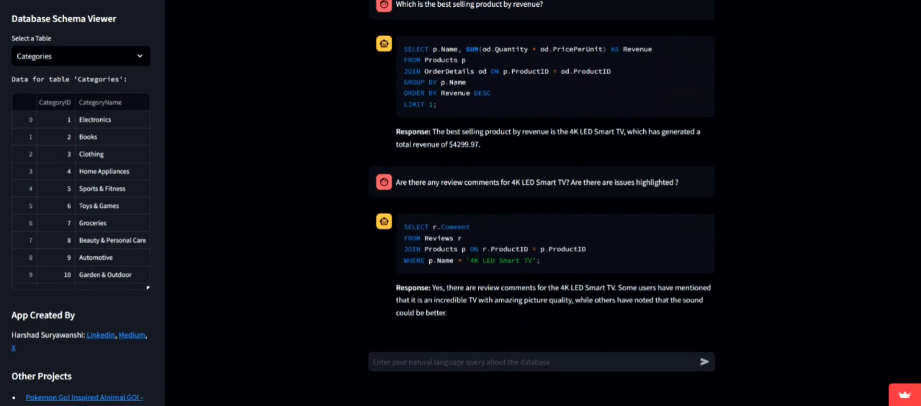
click(541, 361)
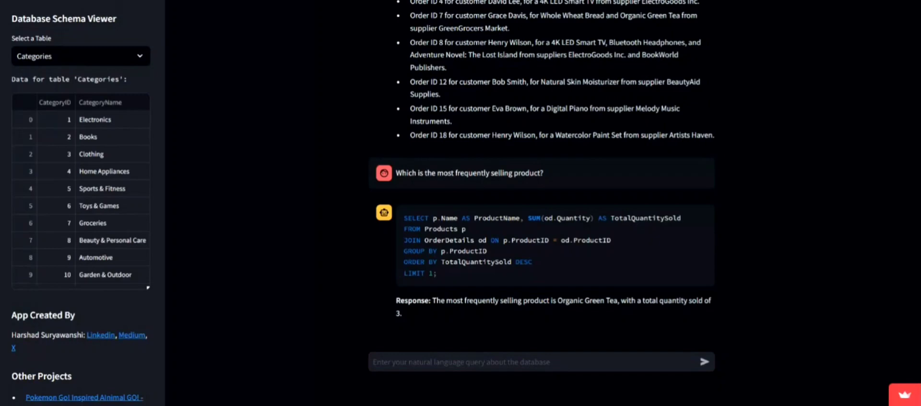
Step: Ask which three product categories have the fewest buyers and could be discontinued
click(541, 361)
text(Which 3 product category has least buyers and can be discontinued?)
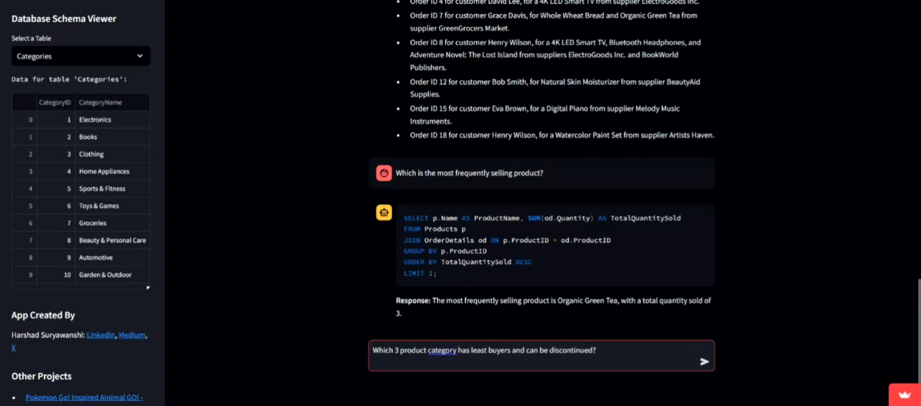
click(704, 354)
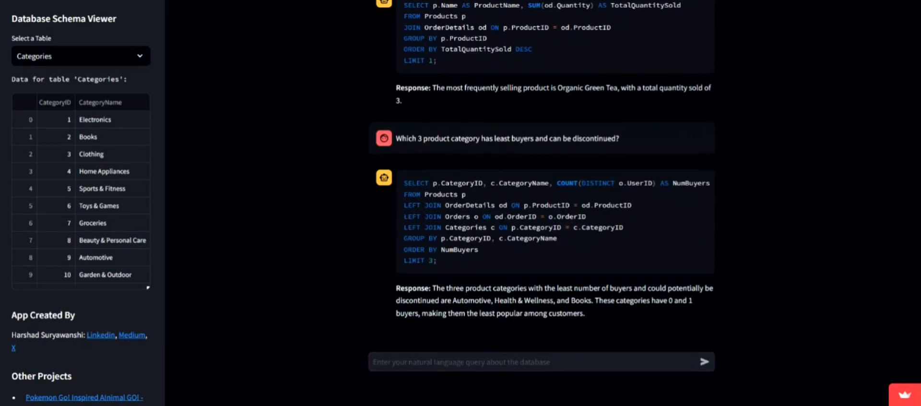
Step: Ask 'who are our top 3 most frequent buyers?' in the chat input
click(529, 361)
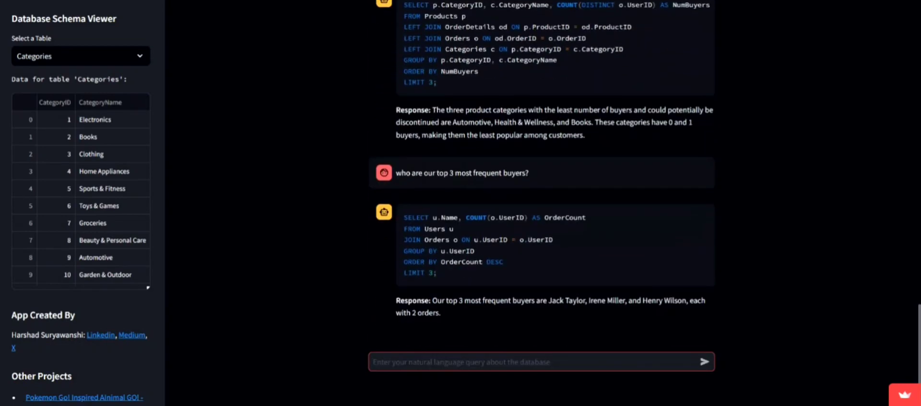
mouse_move(547, 352)
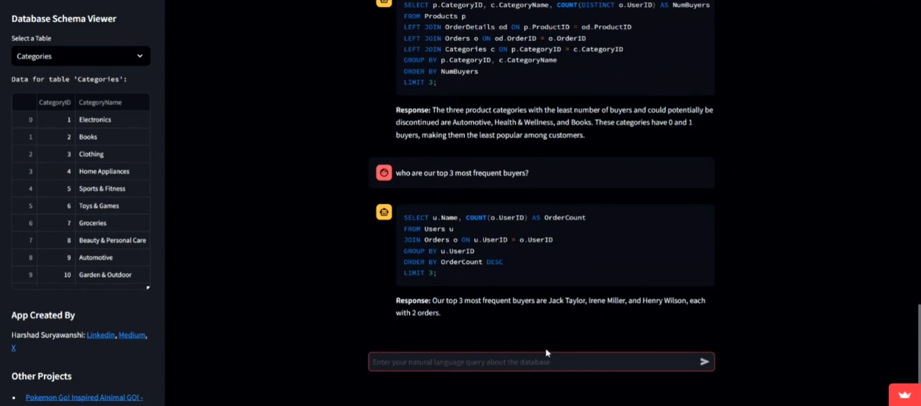